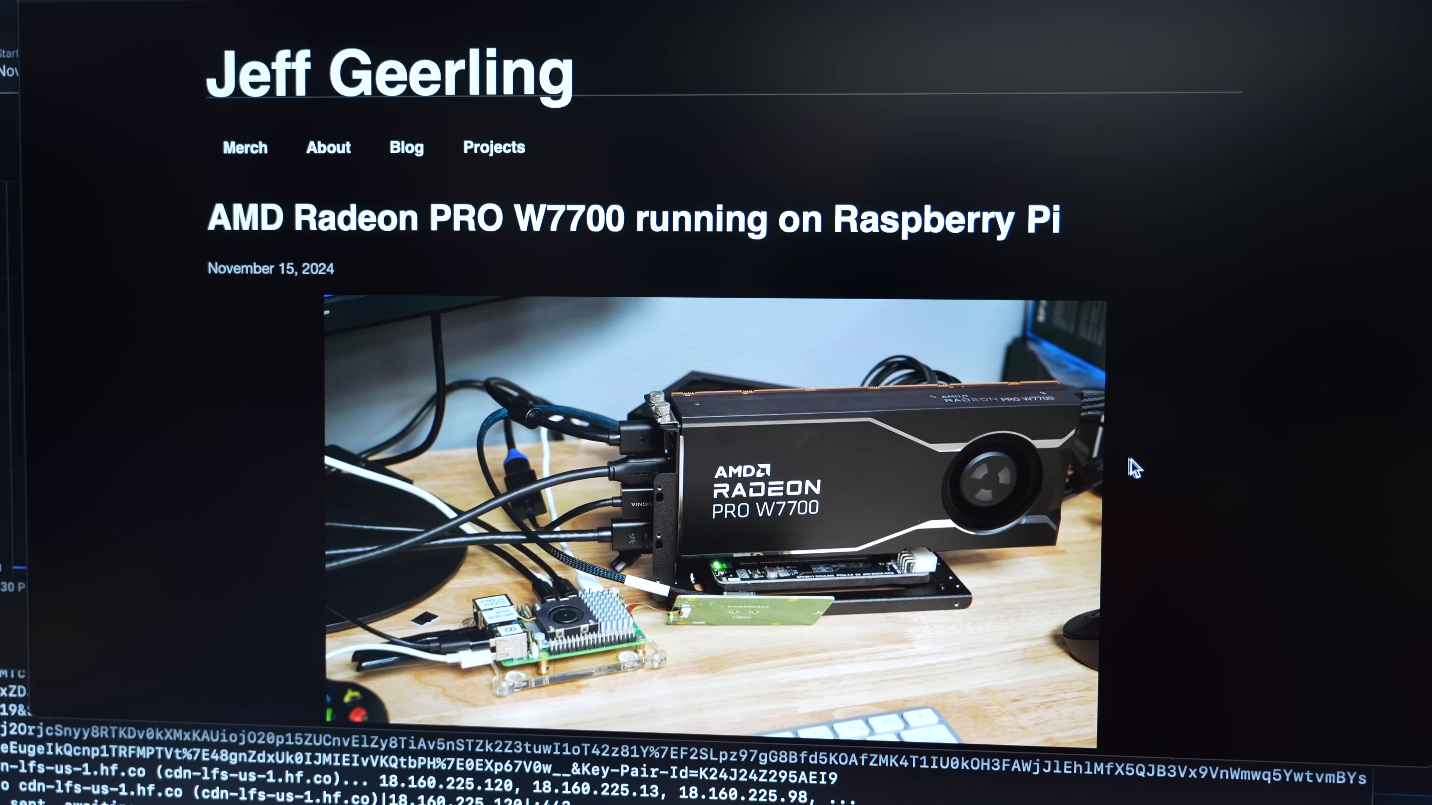
# - Scroll down the Raspberry Pi PCIe Database page toward the device category links
pyautogui.scroll(-3)
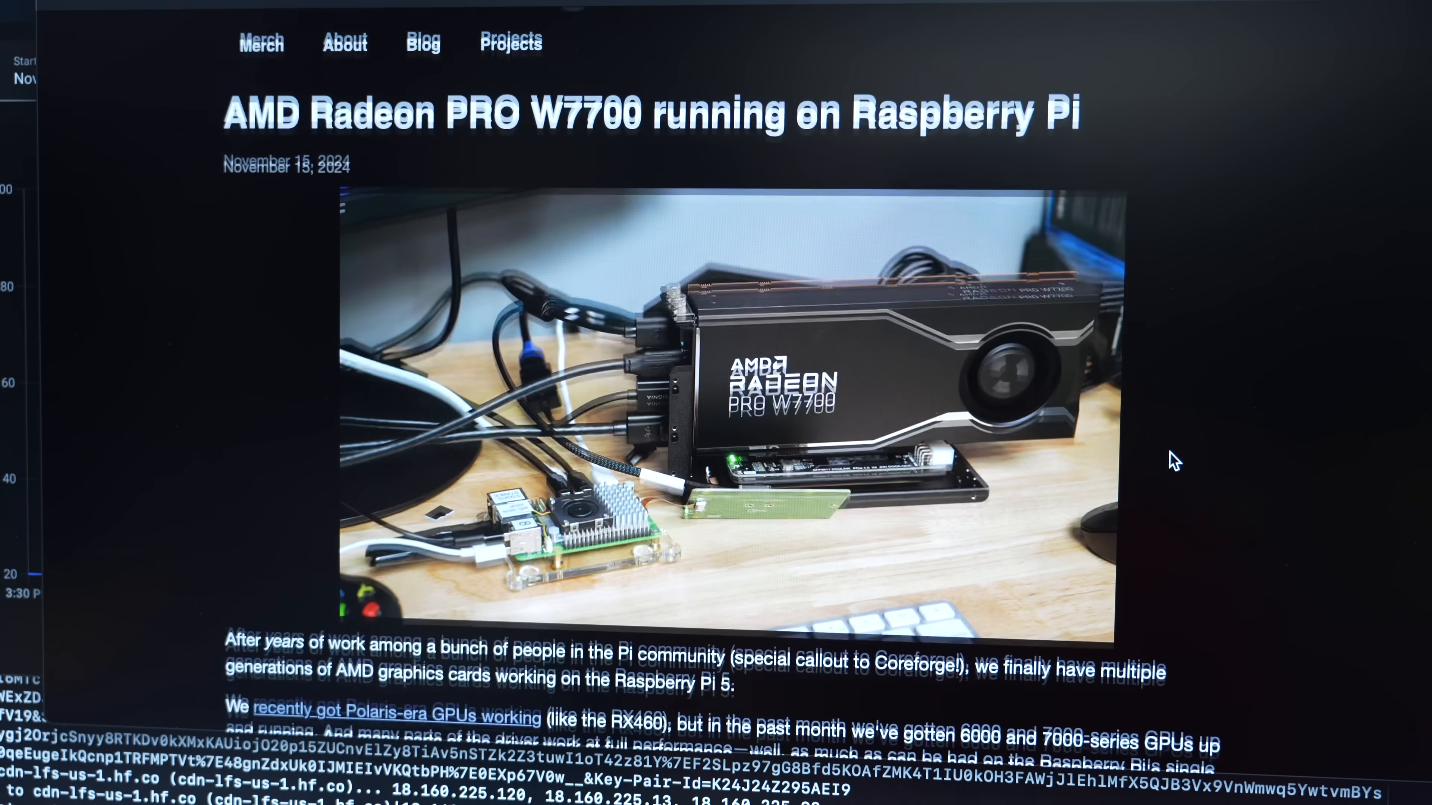
pyautogui.scroll(3)
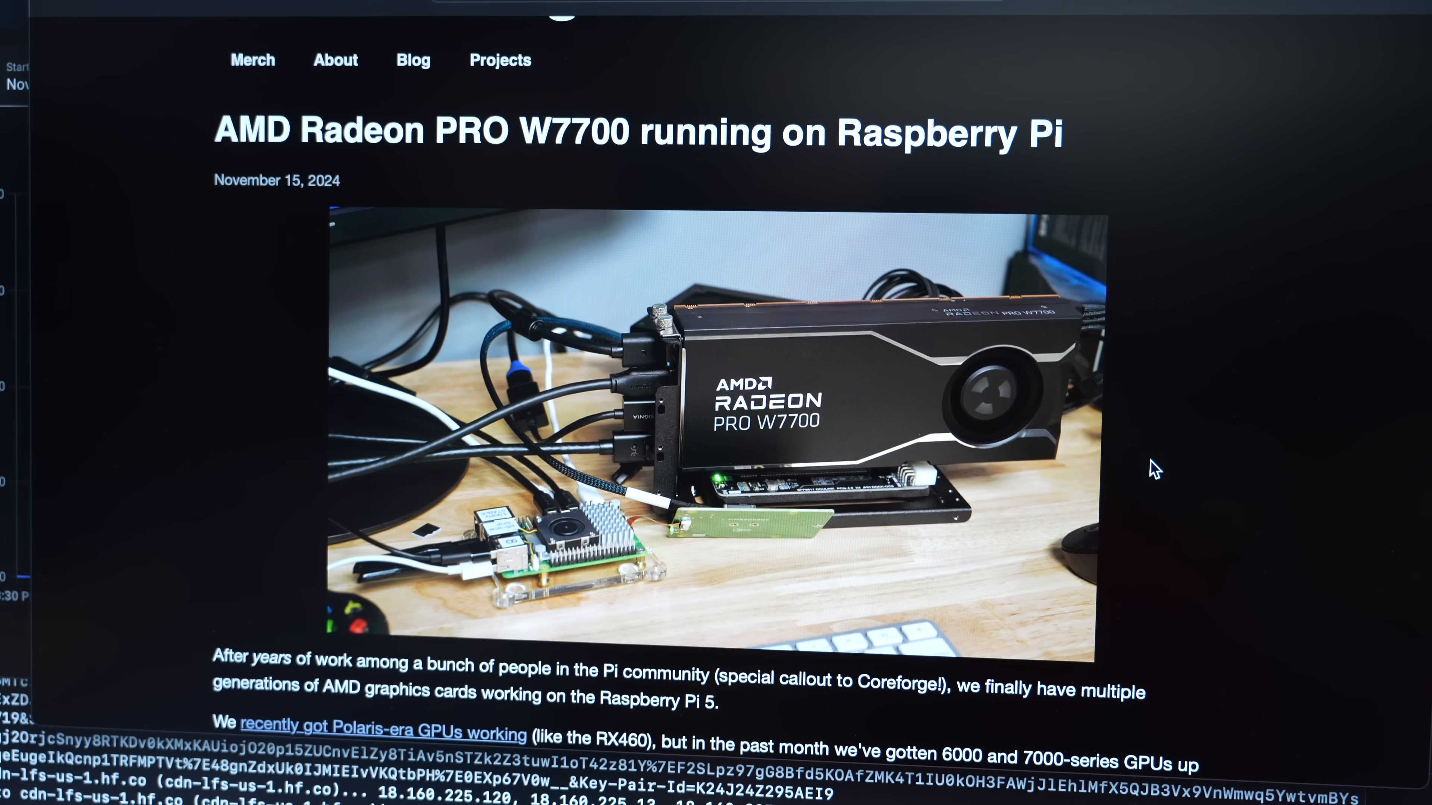
pyautogui.scroll(-3)
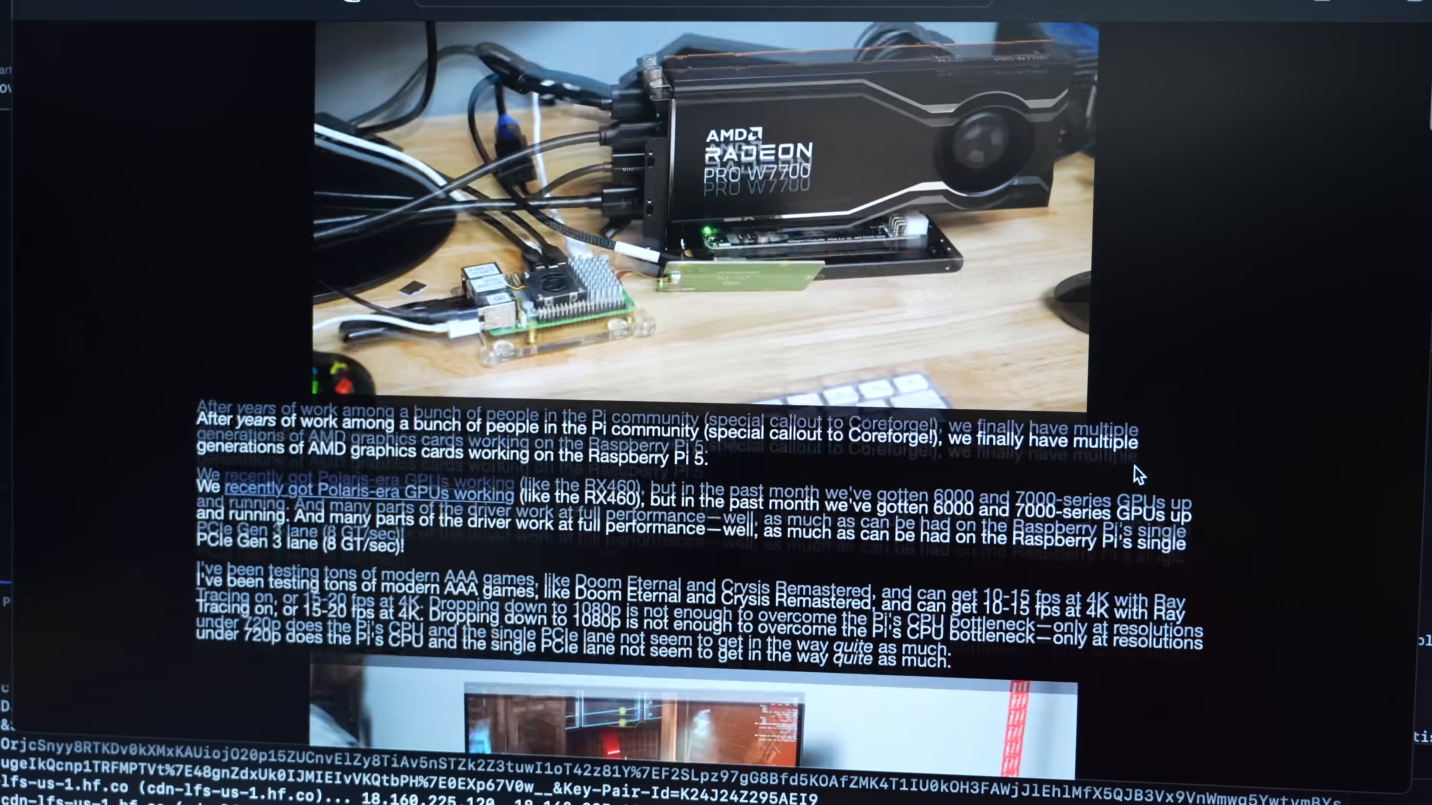
pyautogui.scroll(-3)
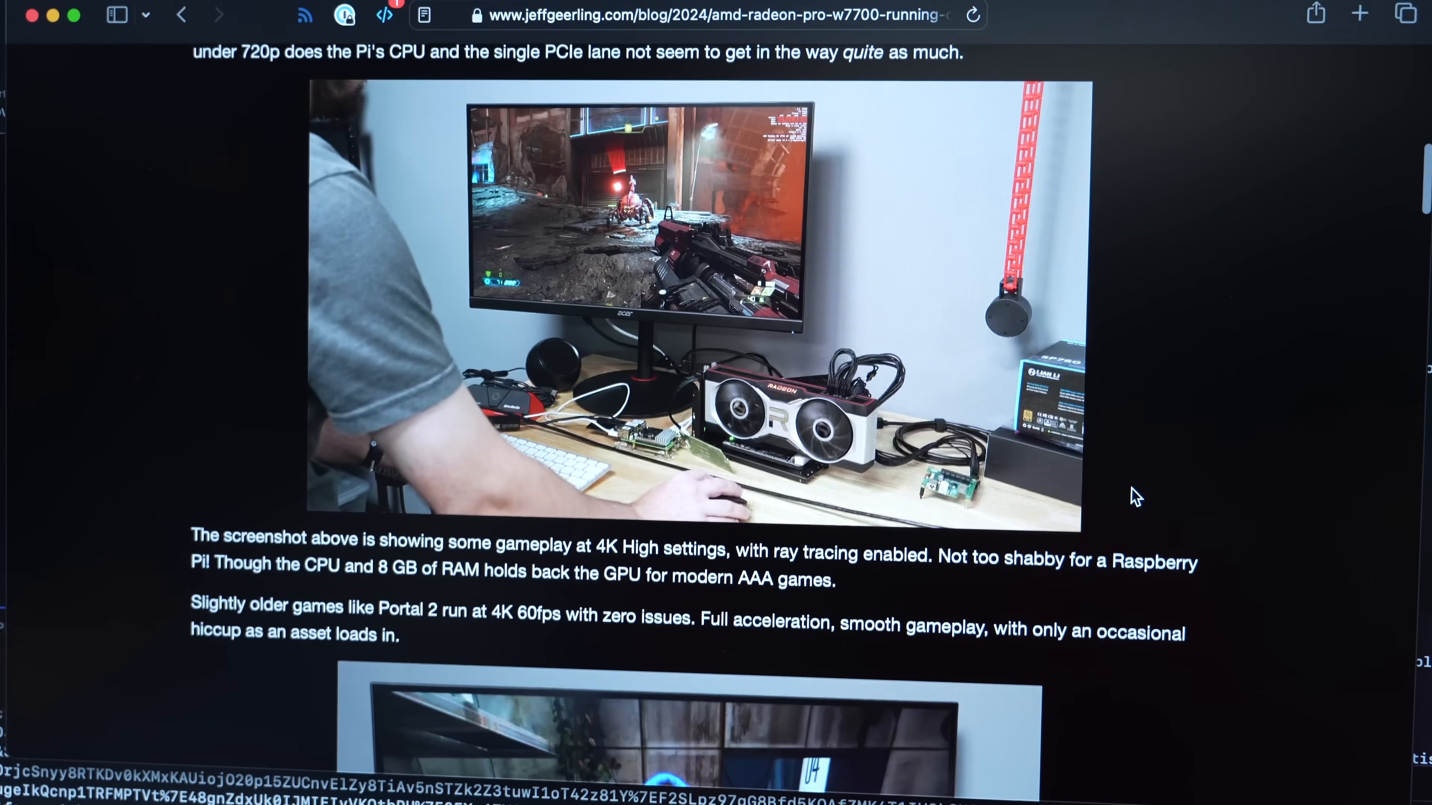
pyautogui.scroll(-3)
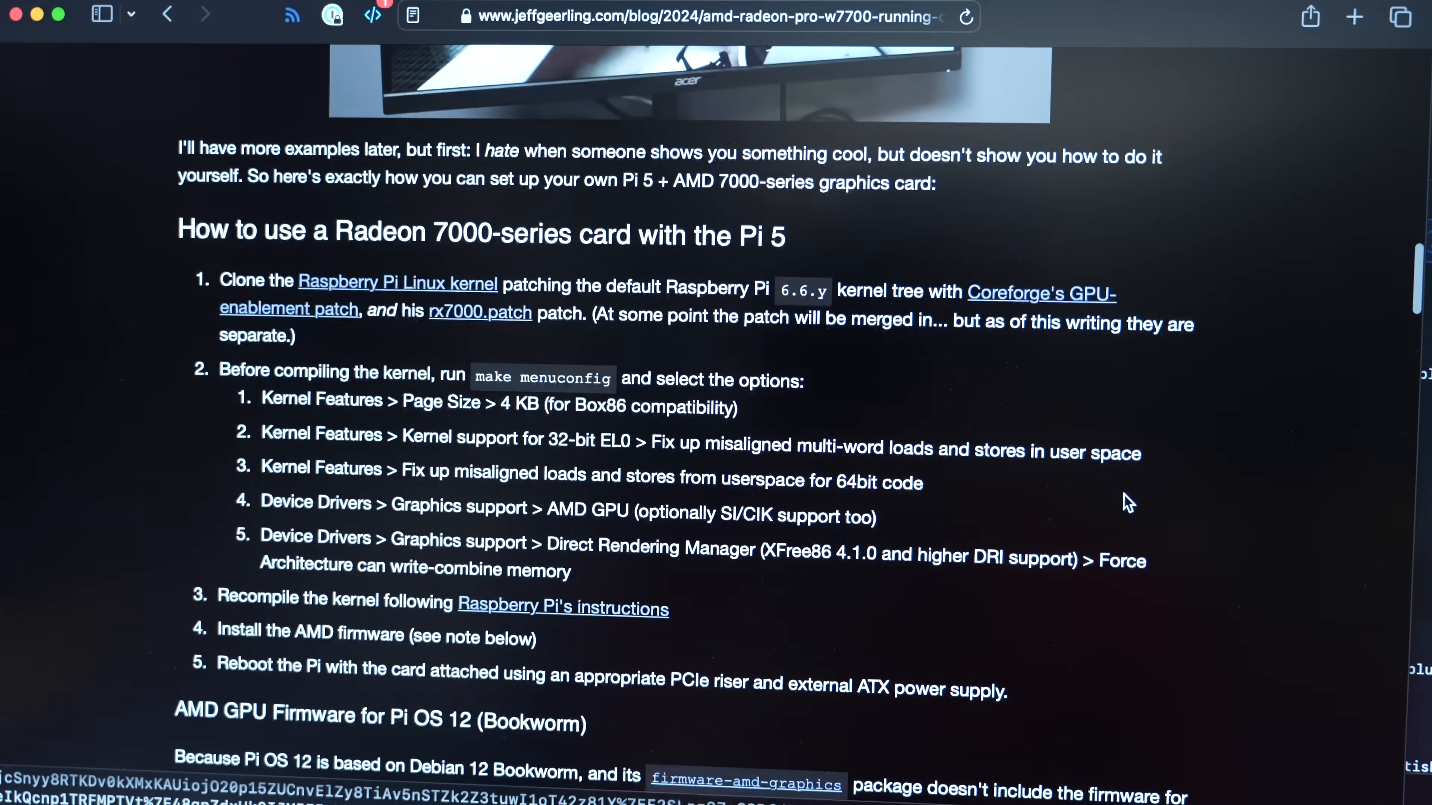
pyautogui.scroll(-3)
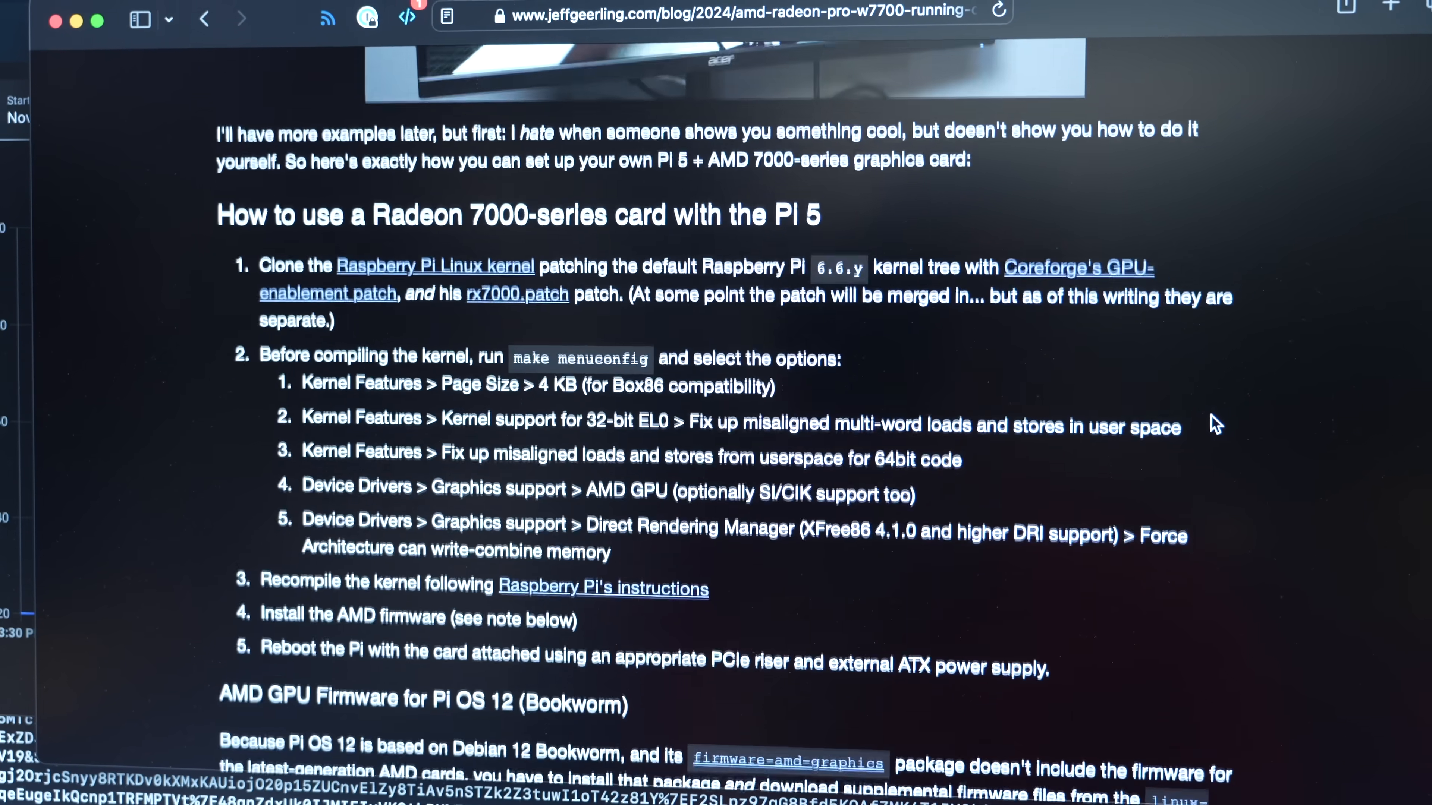
pyautogui.scroll(-3)
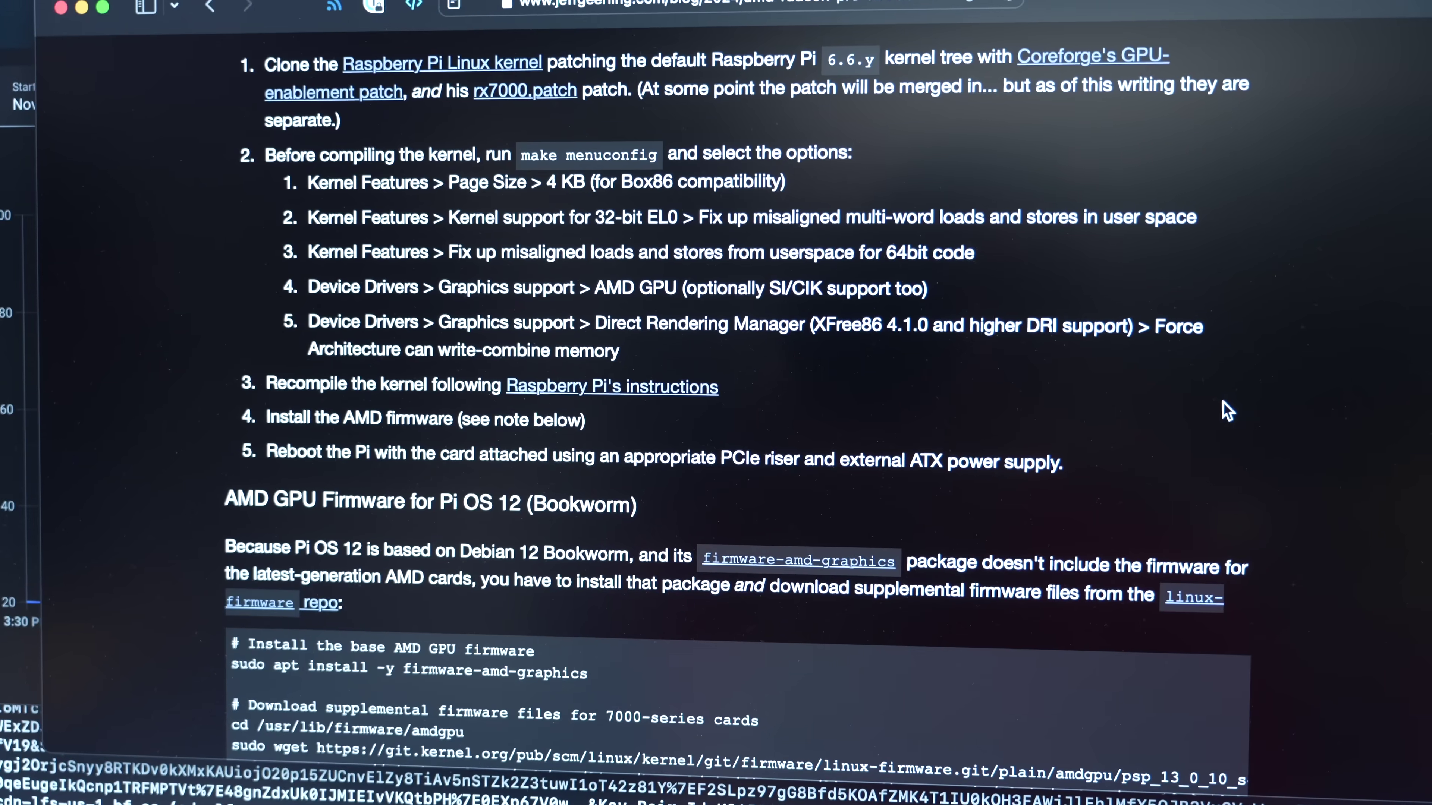
pyautogui.scroll(-3)
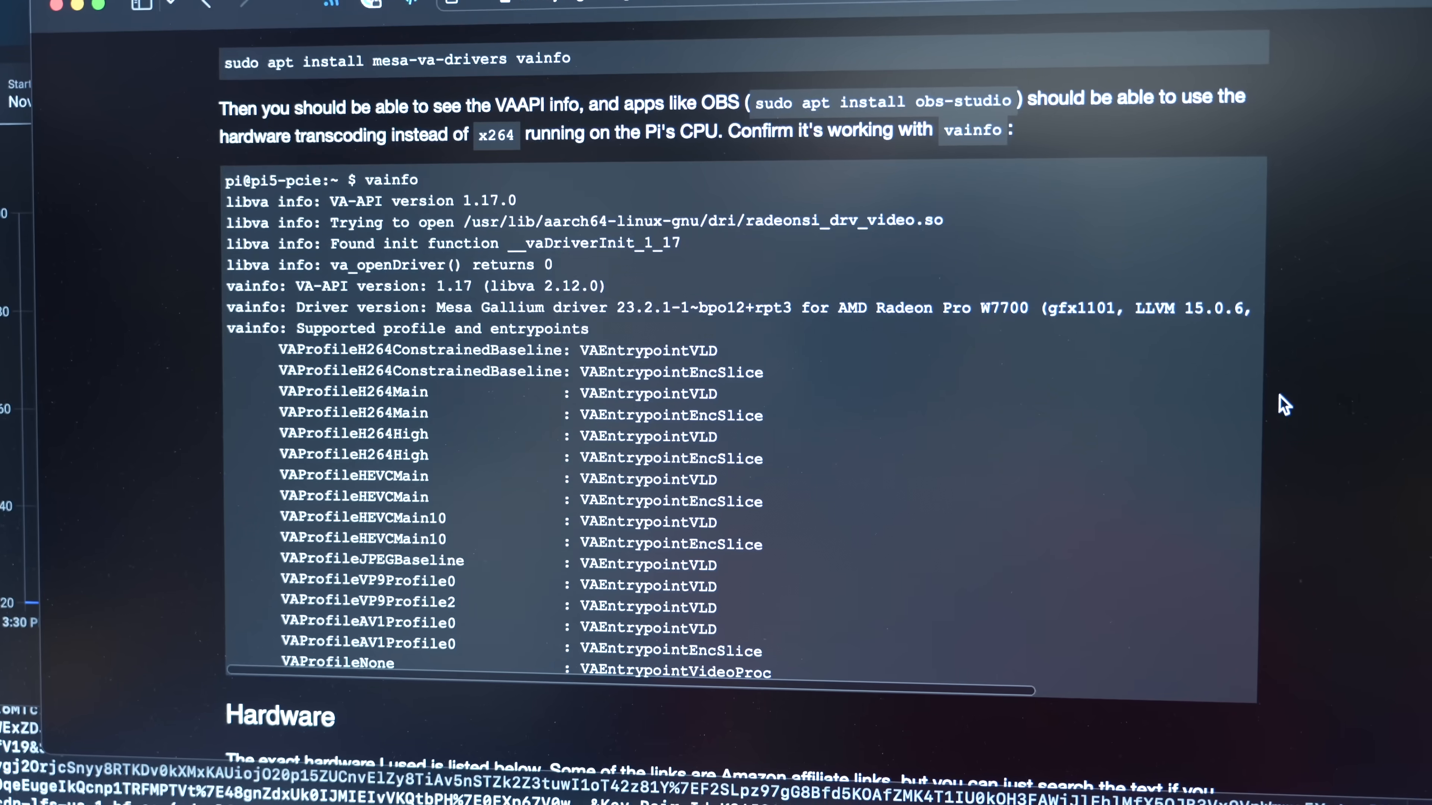
pyautogui.scroll(3)
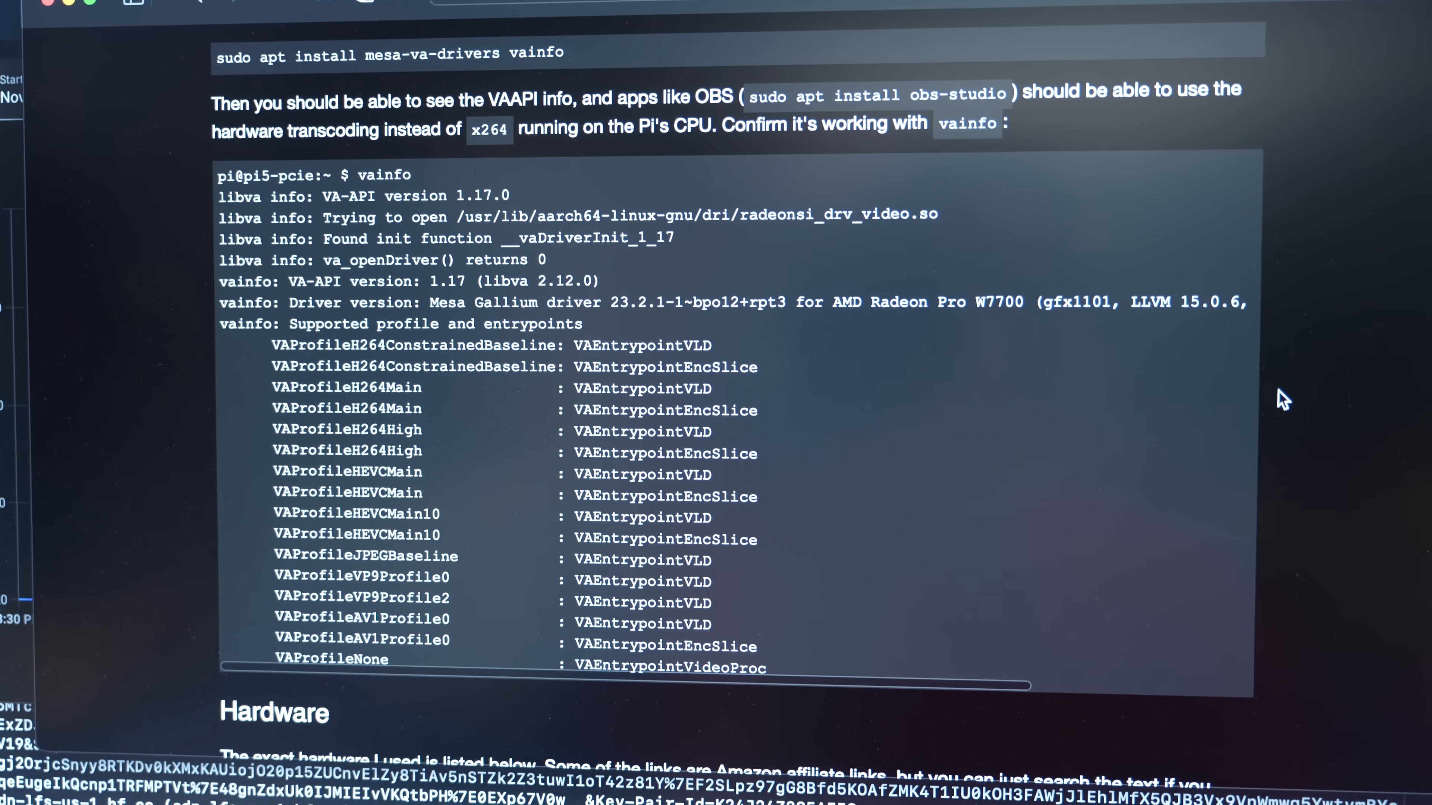
pyautogui.scroll(-3)
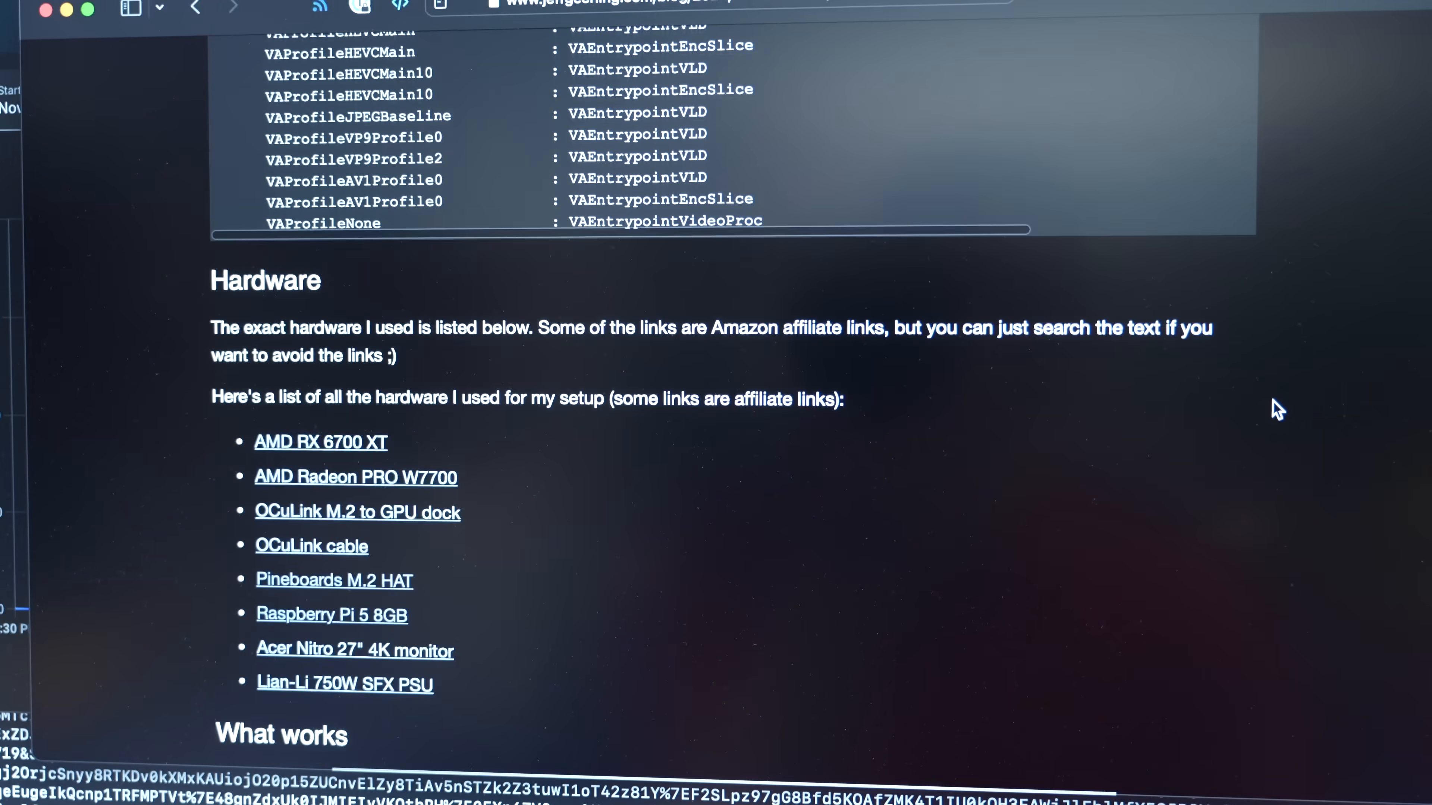
pyautogui.scroll(3)
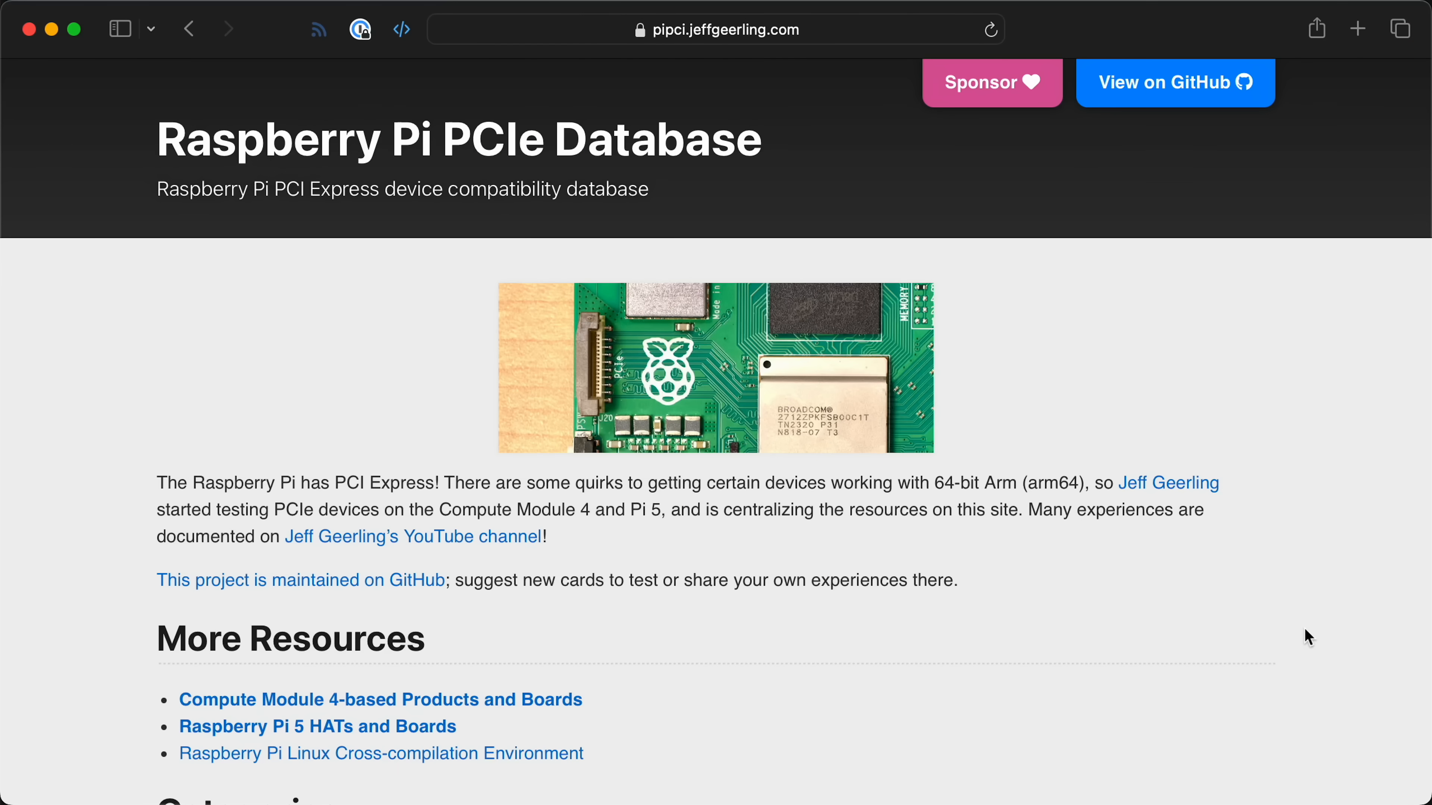
pyautogui.scroll(-3)
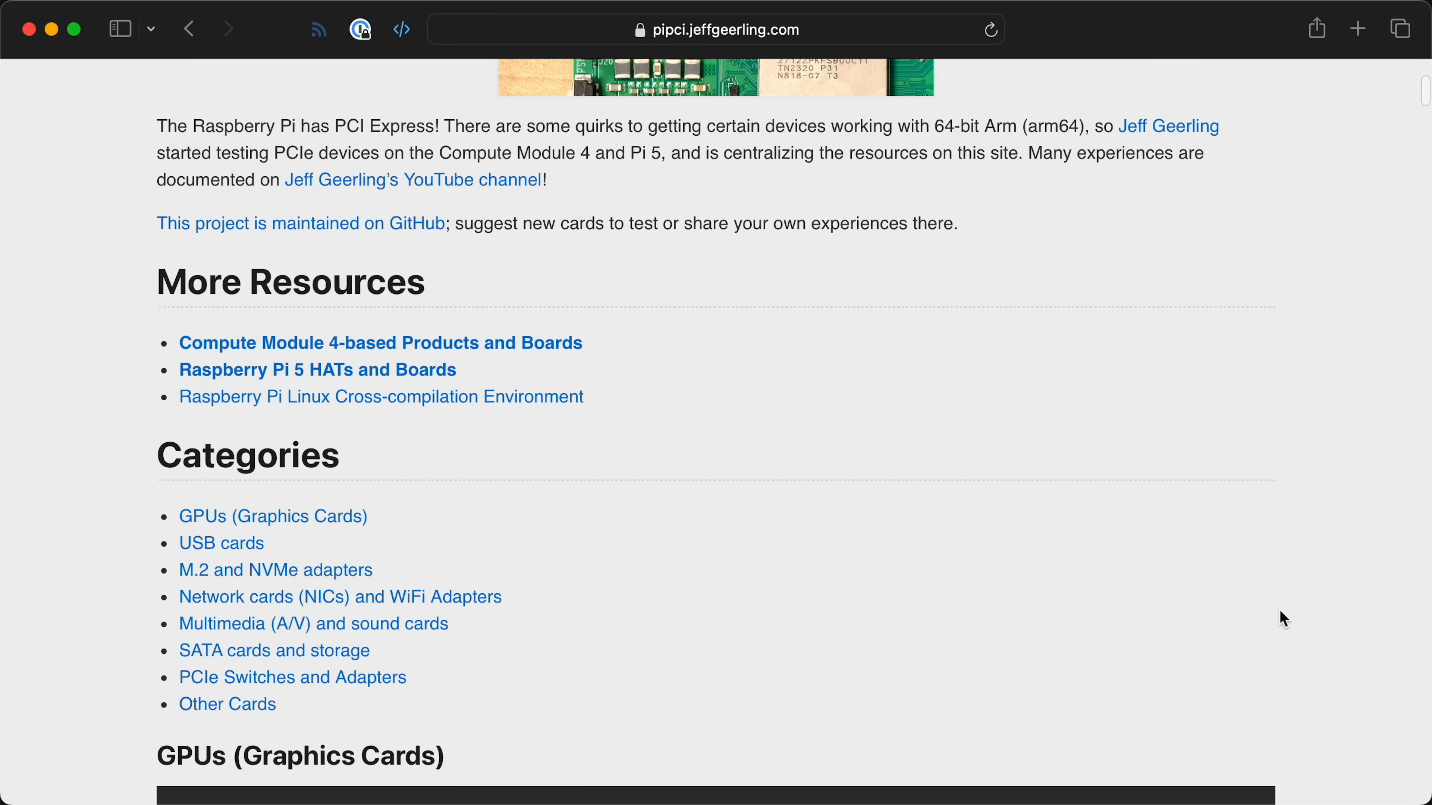
# - Jump to the GPUs (Graphics Cards) compatibility table and look through the listed cards
pyautogui.click(273, 516)
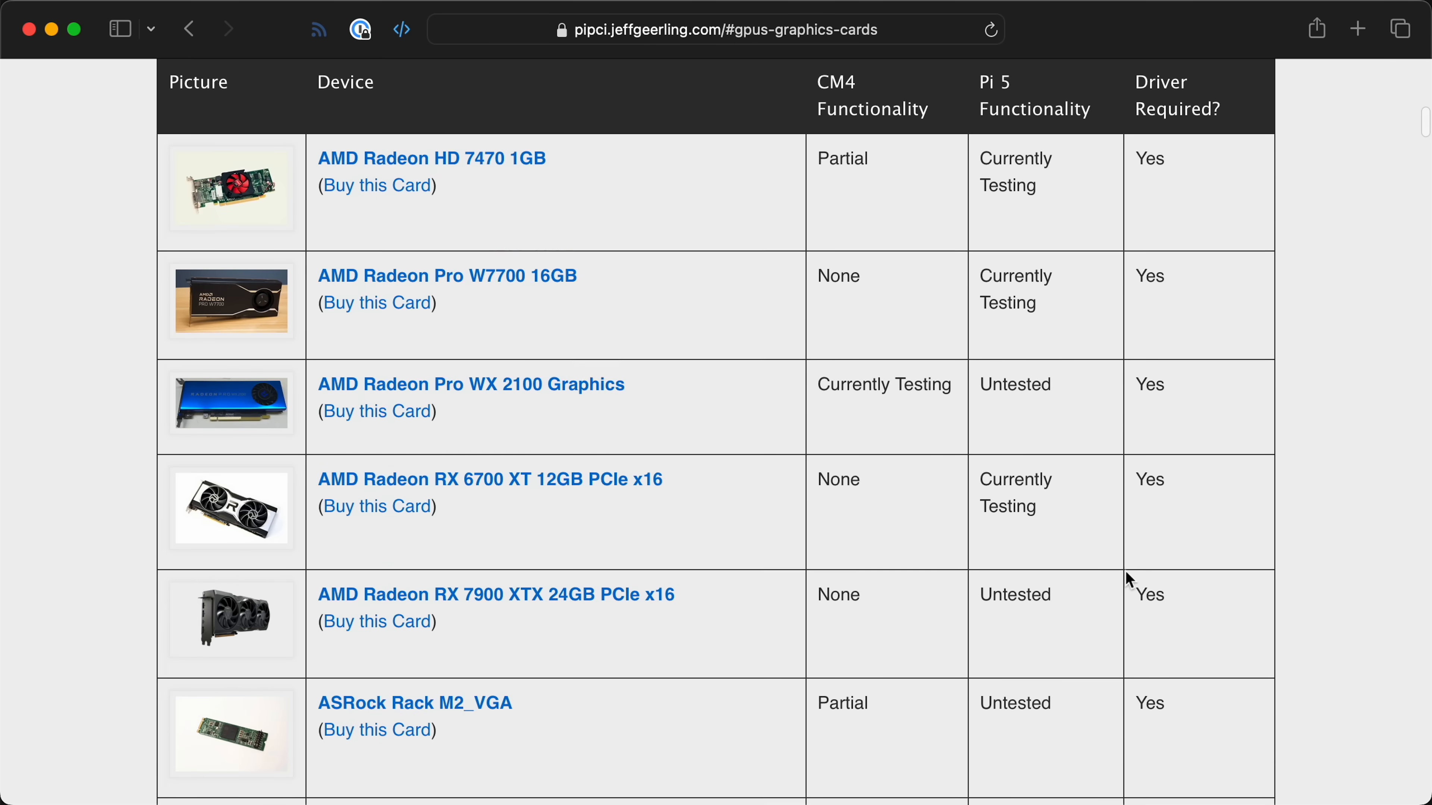
pyautogui.scroll(-3)
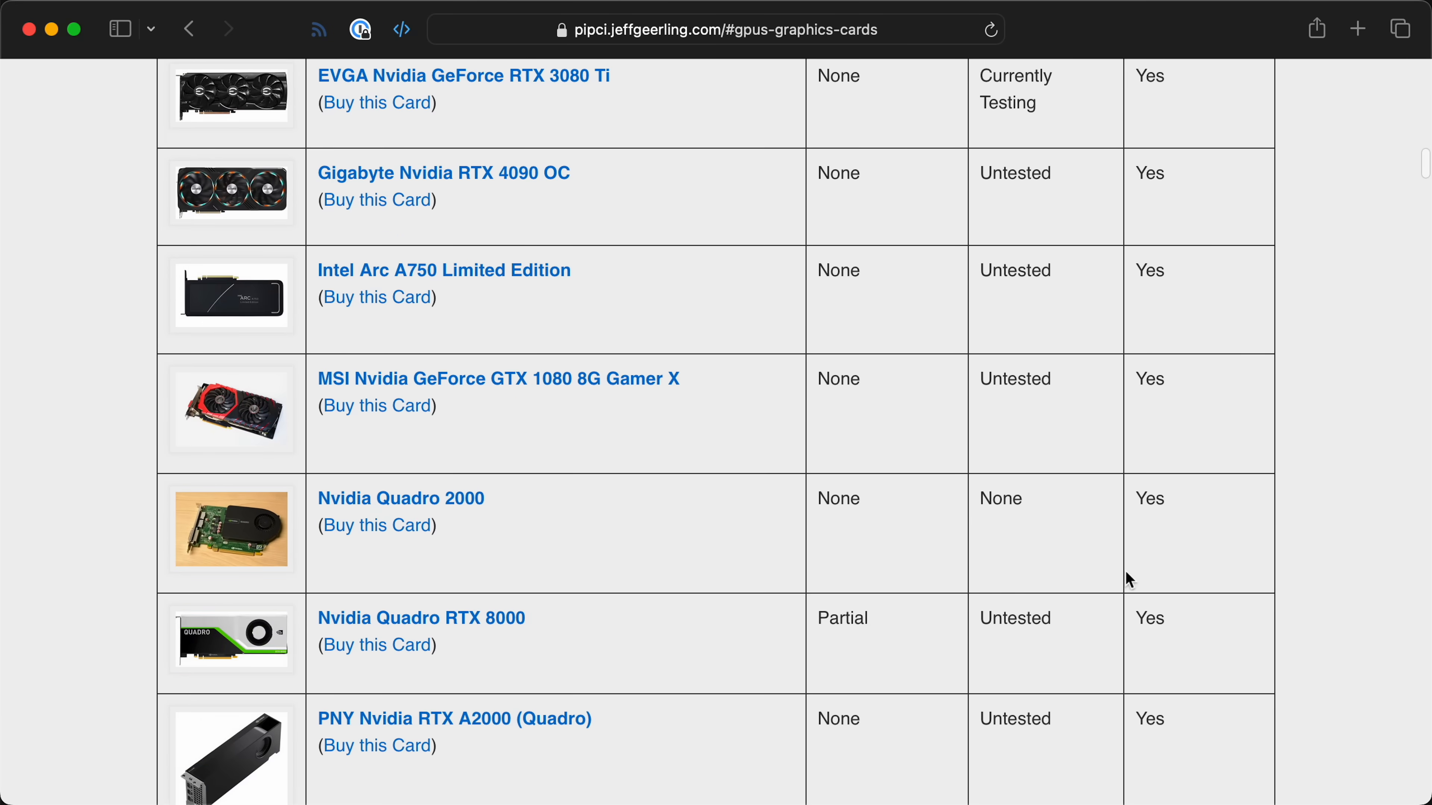
pyautogui.scroll(-3)
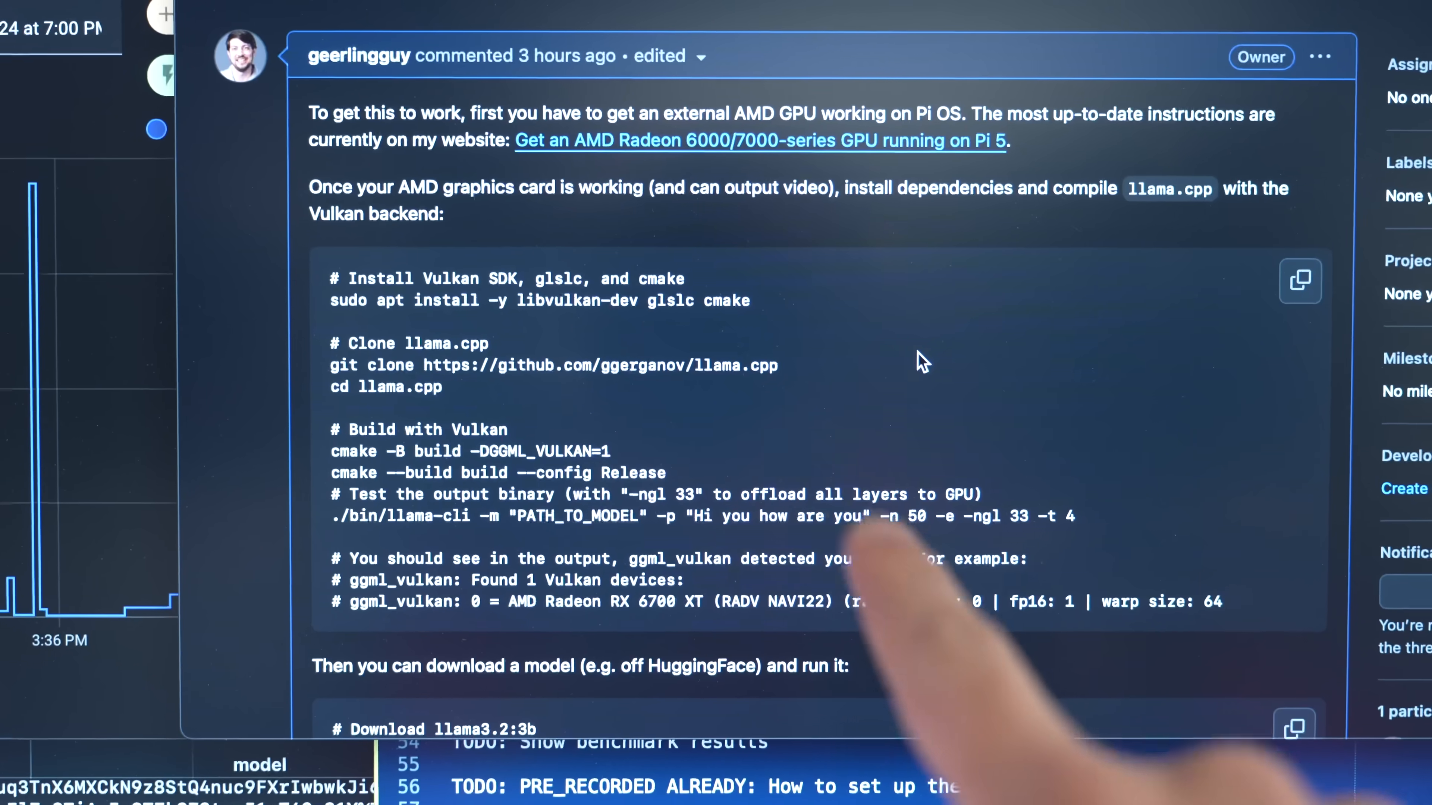
# - Scroll through the Benchmark AMD GPUs on Raspberry Pi 5 issue comments, including the RX 6500 XT llama-bench results
pyautogui.scroll(3)
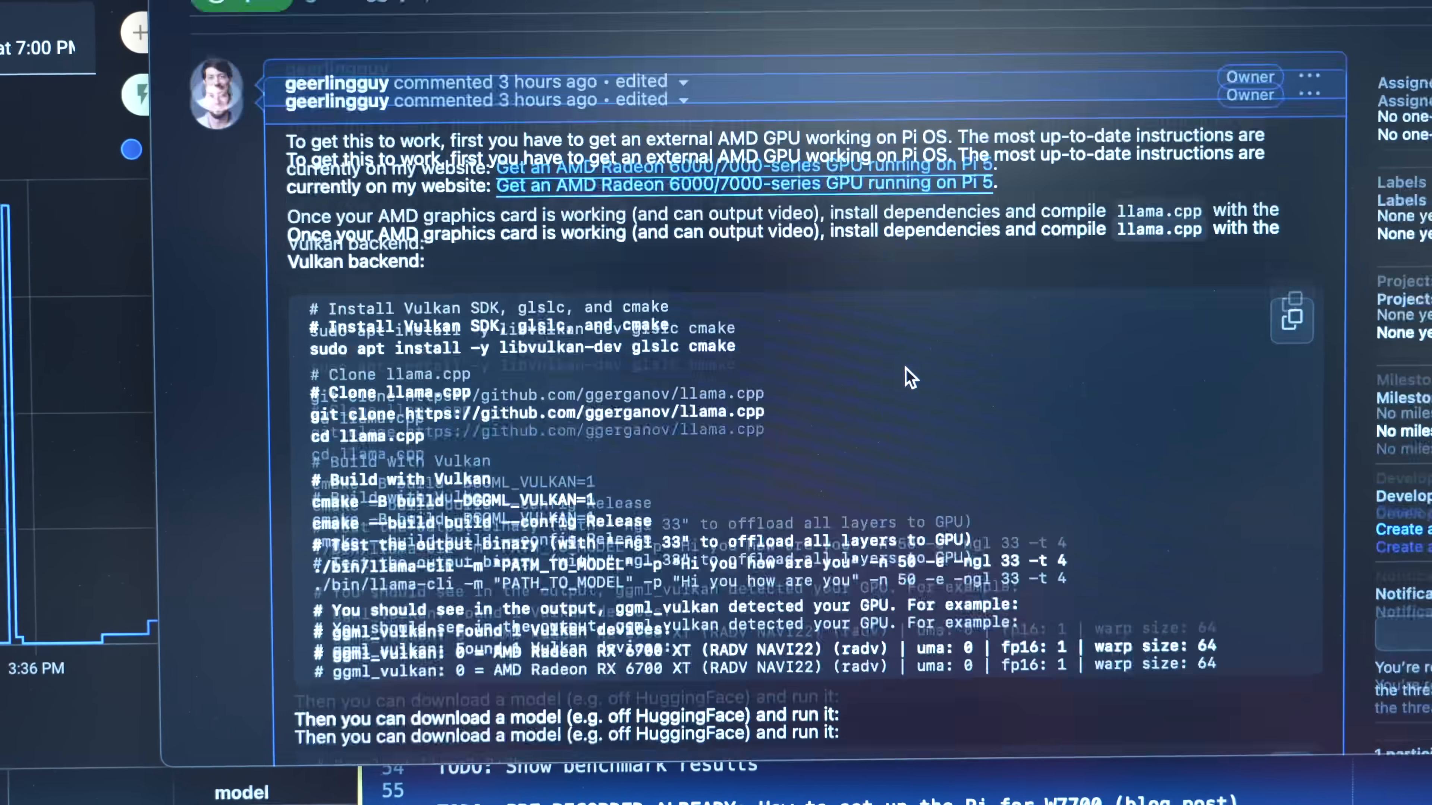
pyautogui.scroll(3)
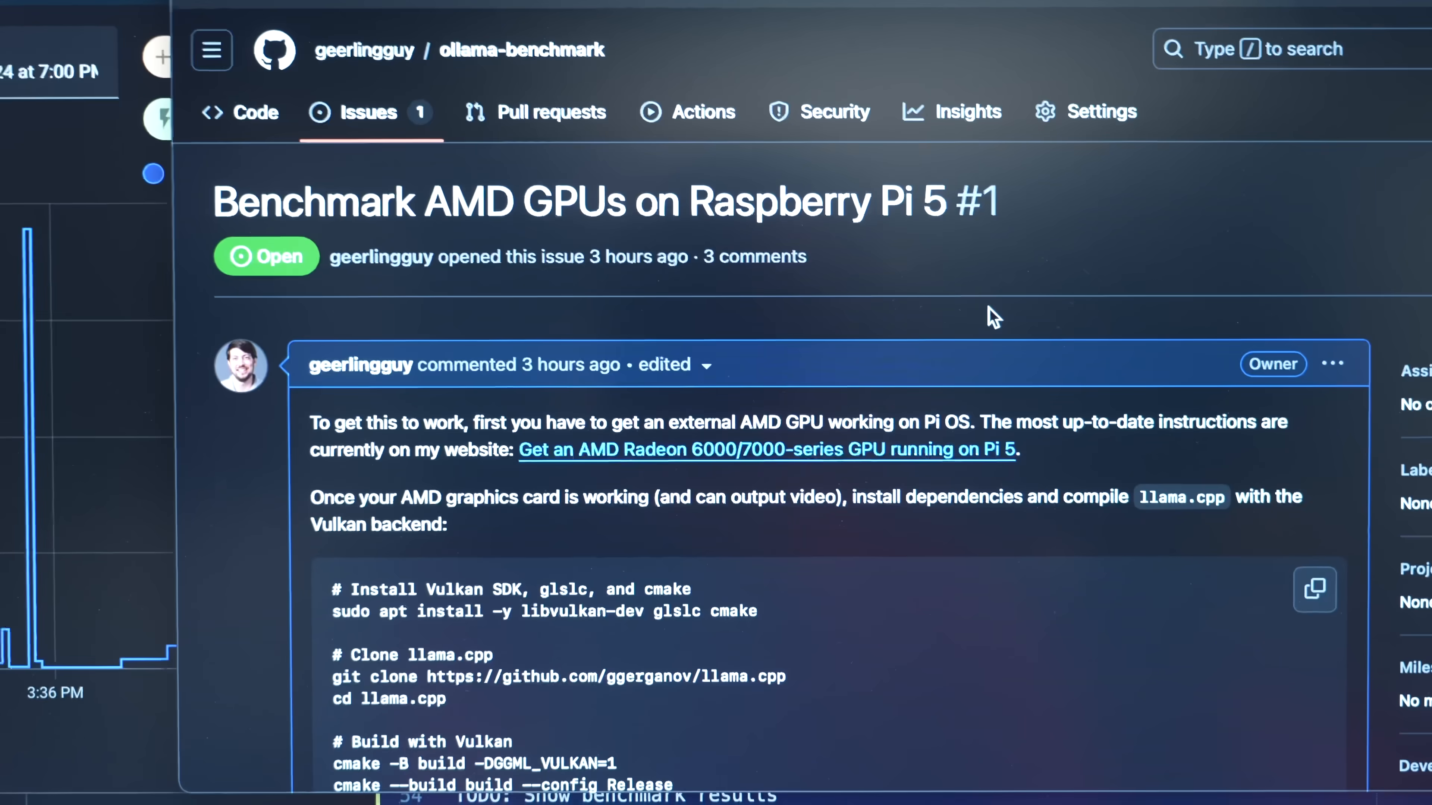
pyautogui.scroll(-3)
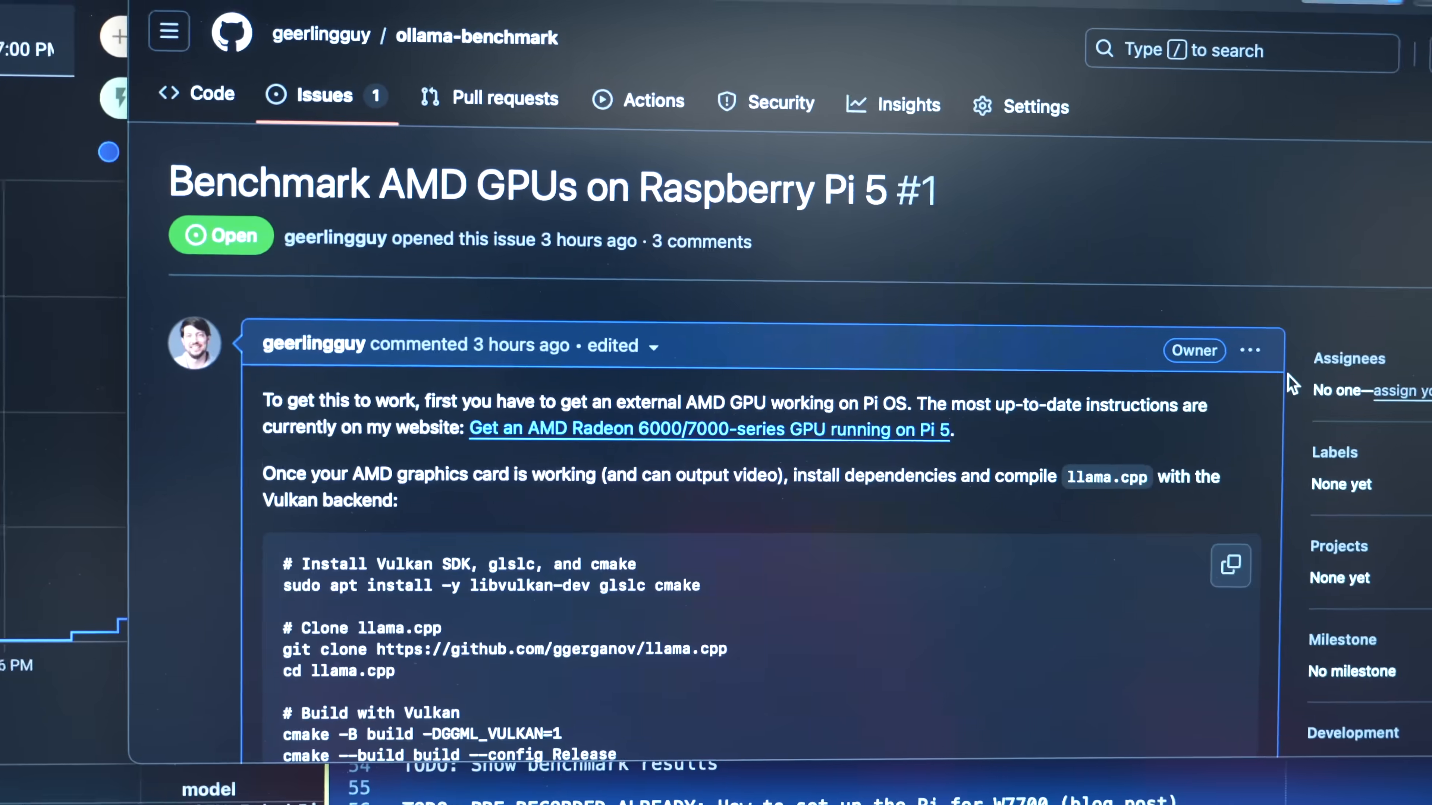
pyautogui.scroll(-3)
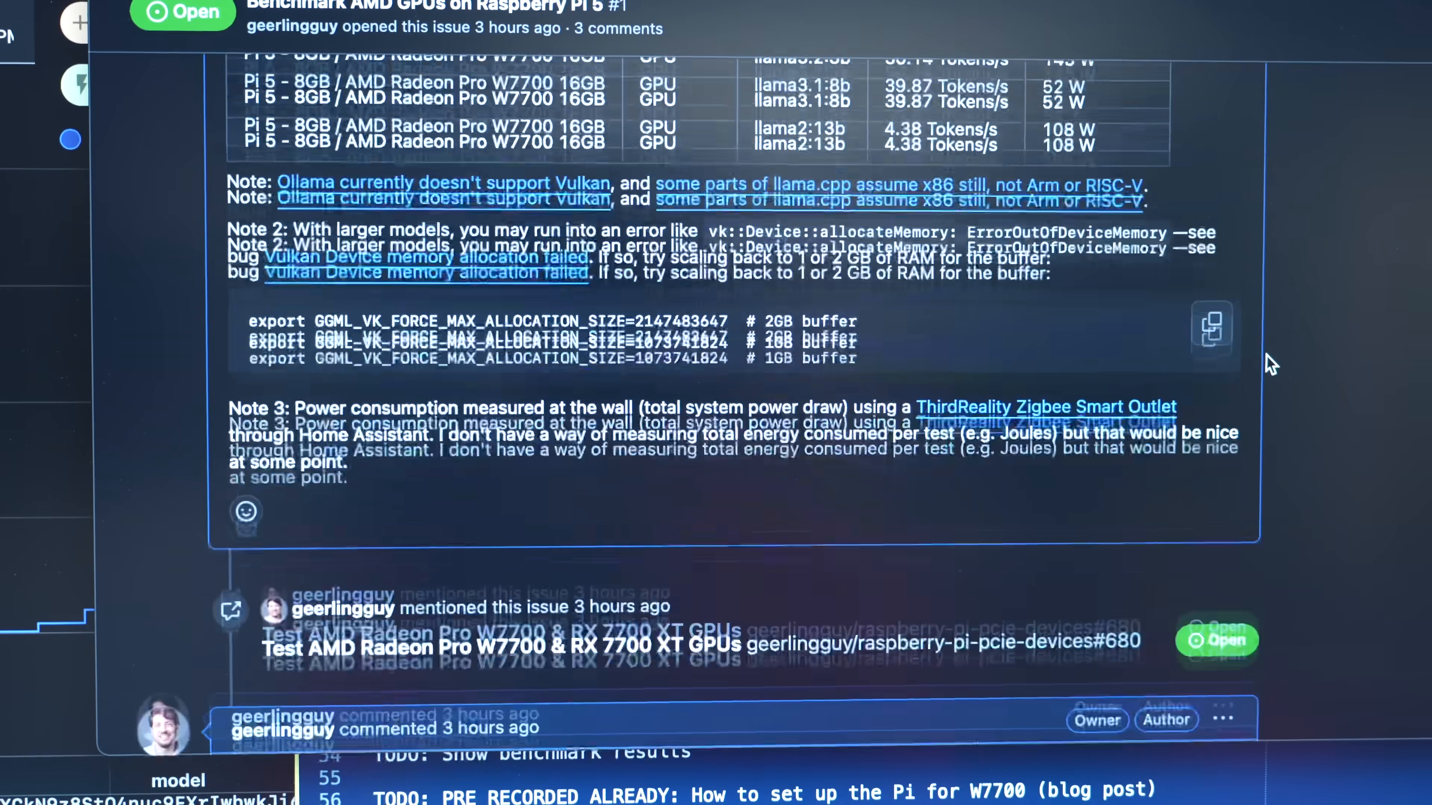
pyautogui.scroll(-3)
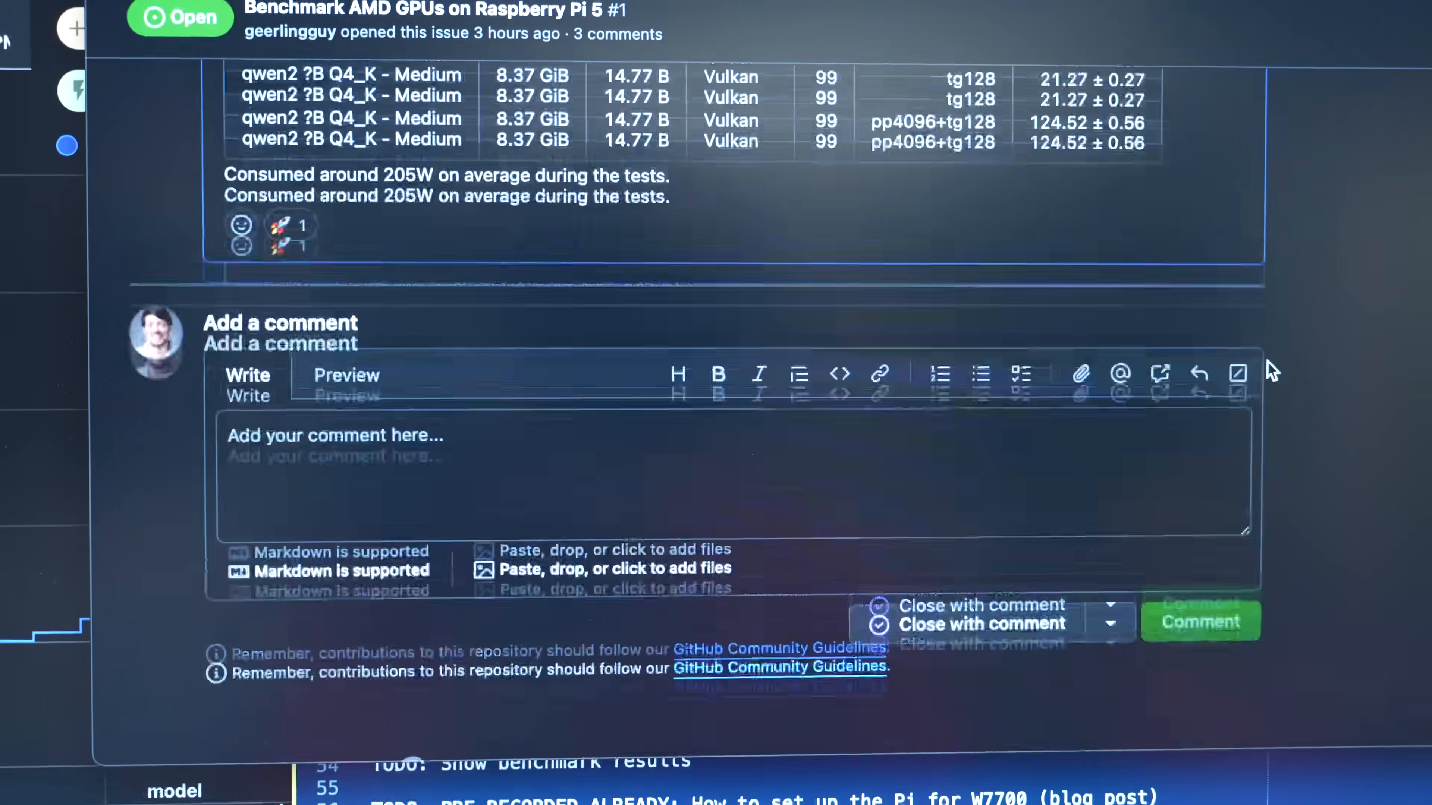
pyautogui.scroll(3)
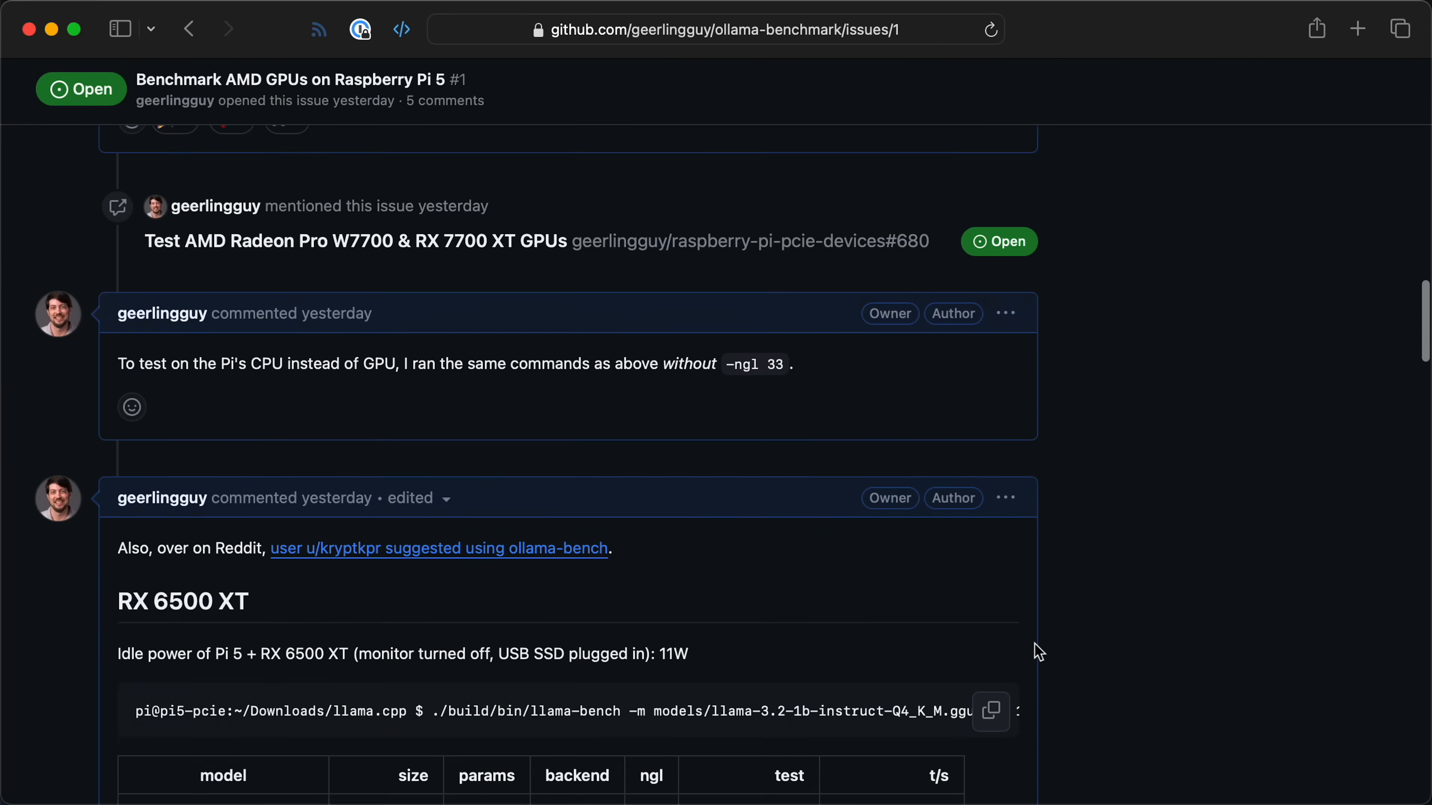
pyautogui.scroll(-3)
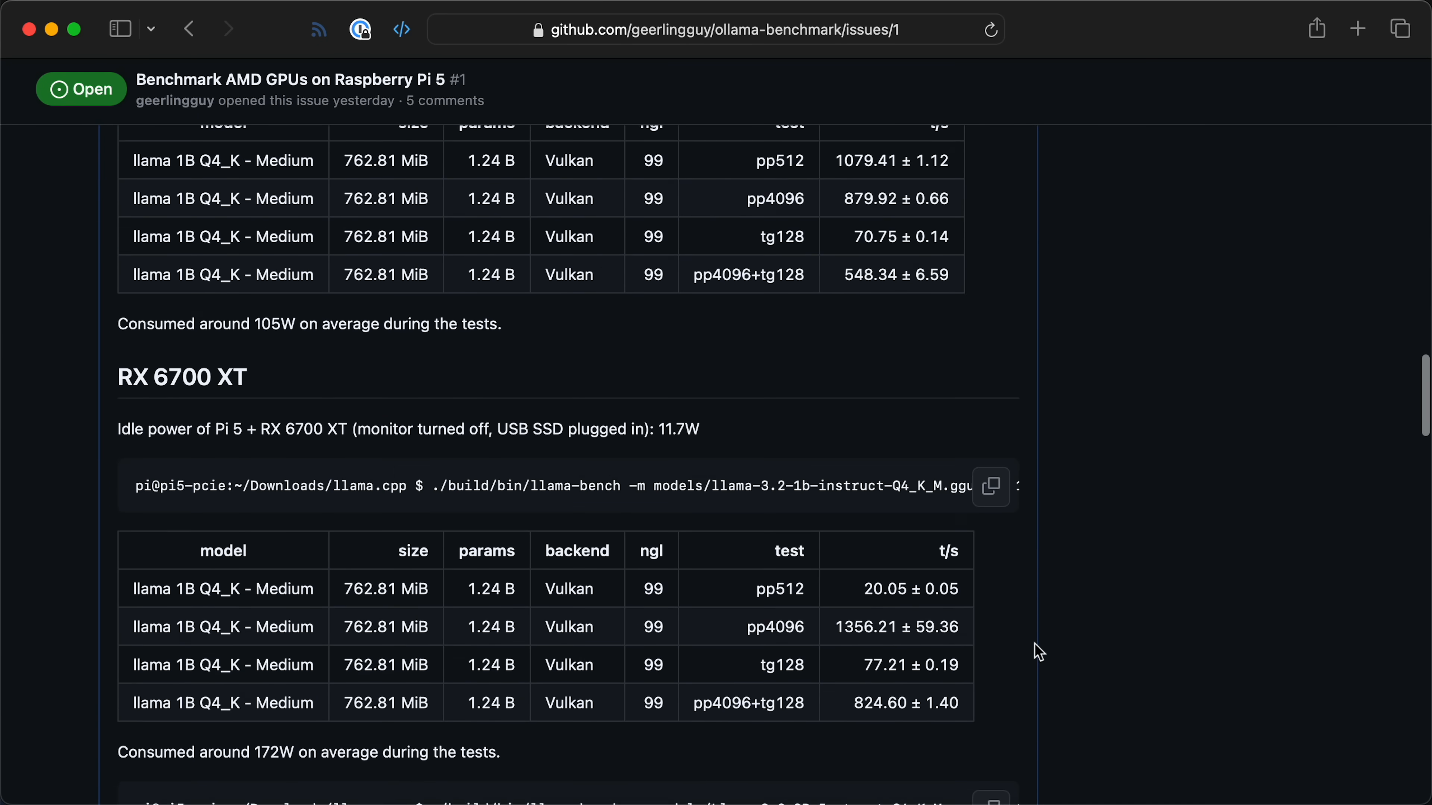